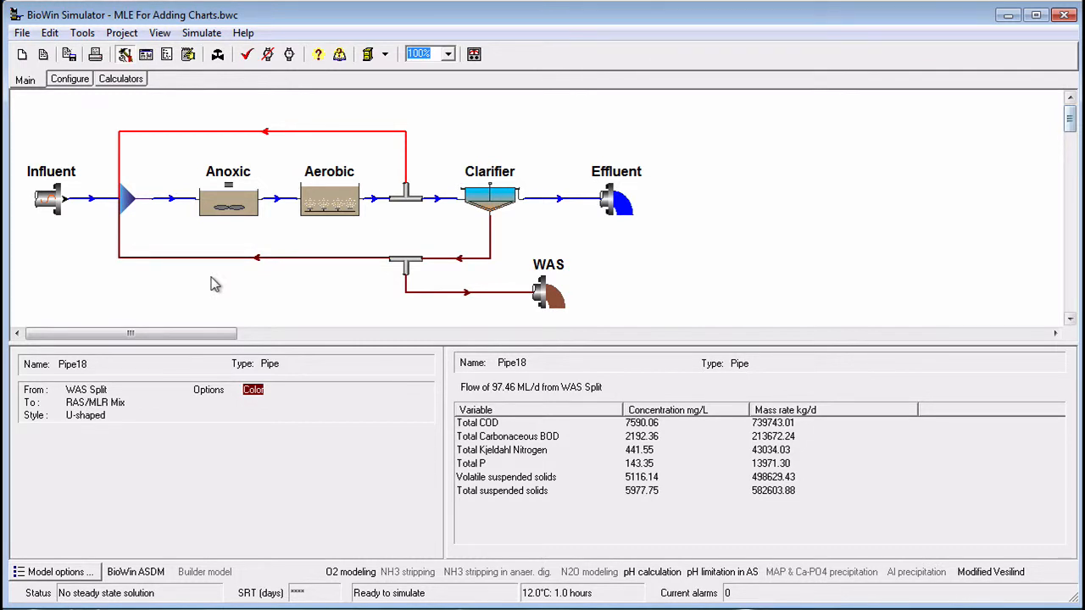
mouse_move(59, 271)
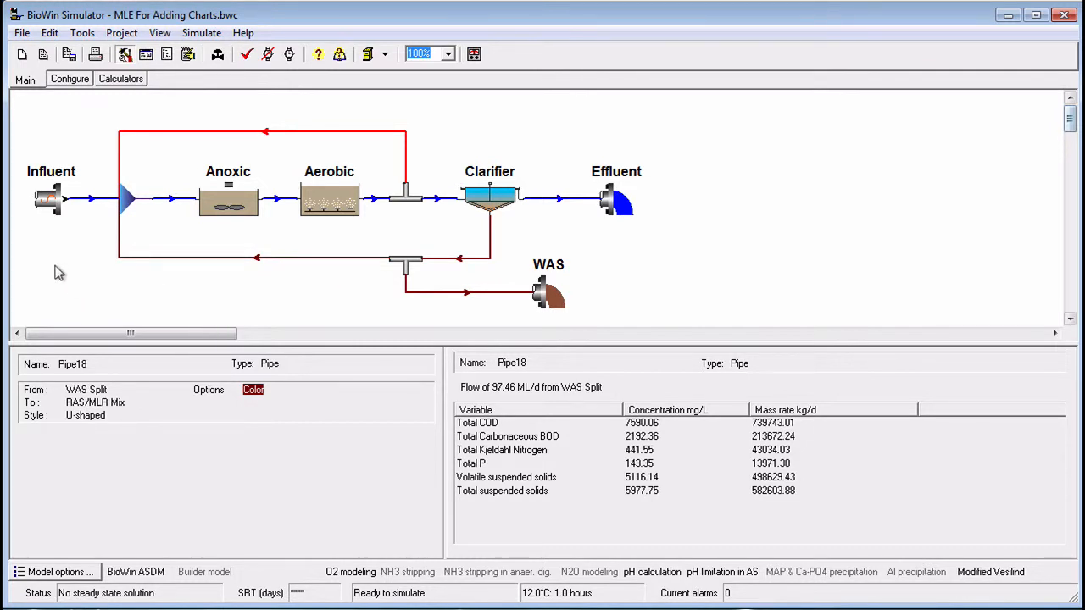
Inspect the Influent's summary values, settings and time-varying data table
click(49, 199)
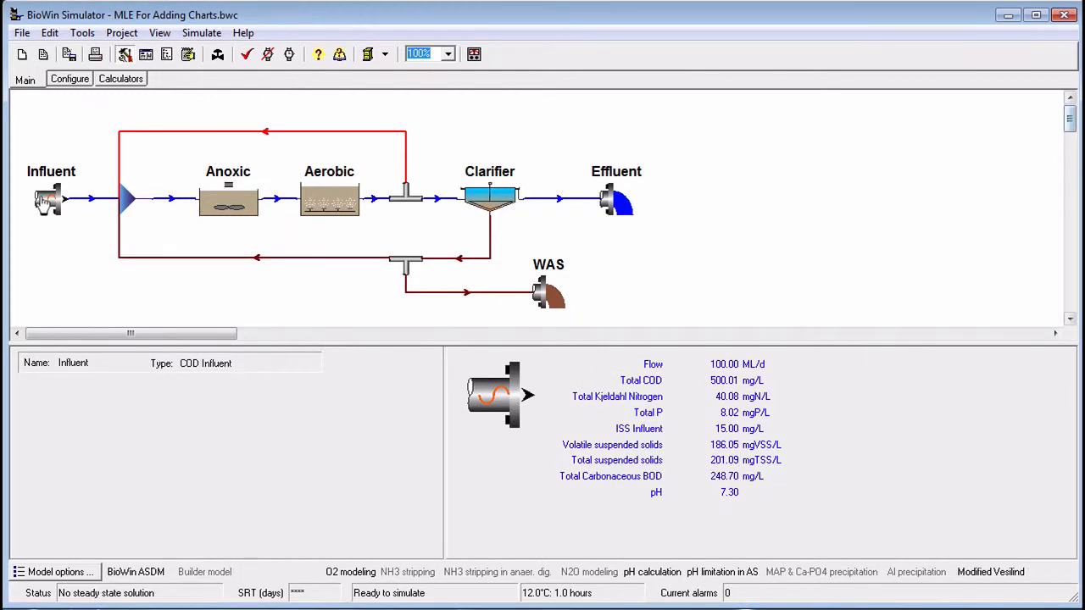
double_click(48, 199)
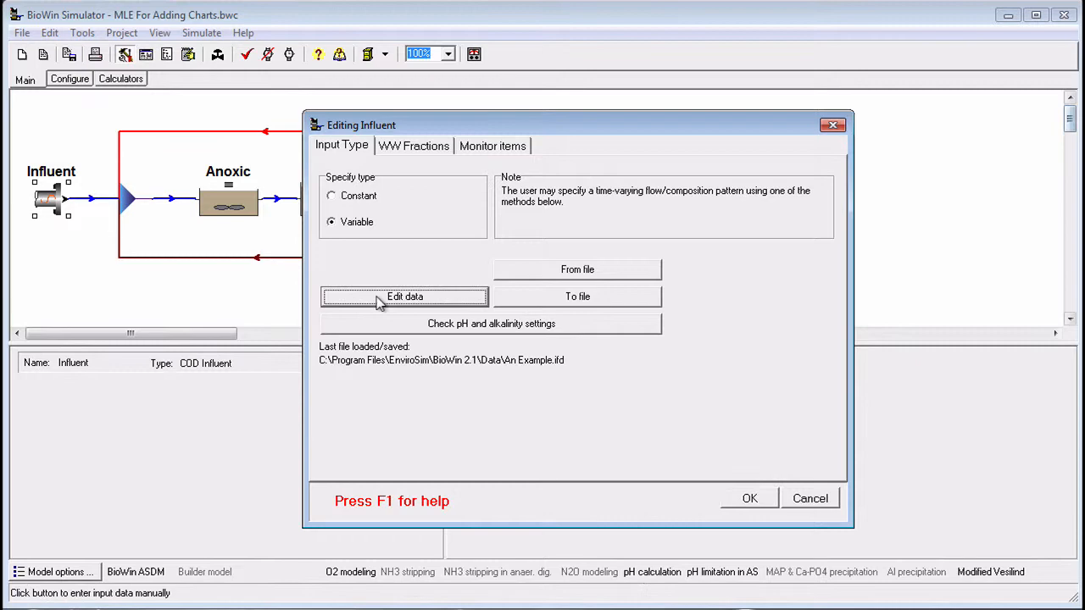
click(405, 297)
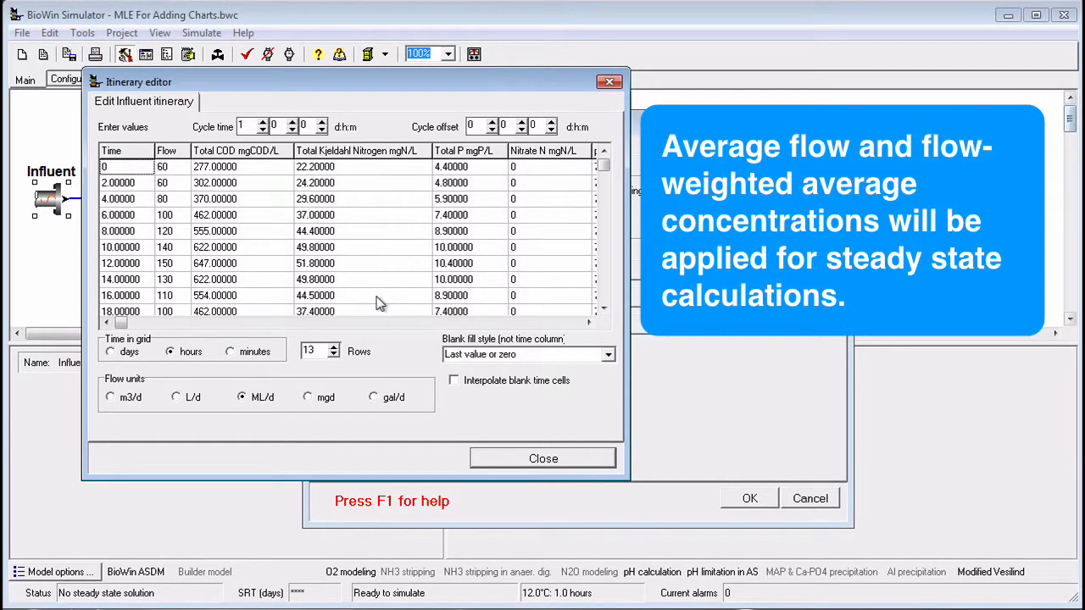
mouse_move(521, 442)
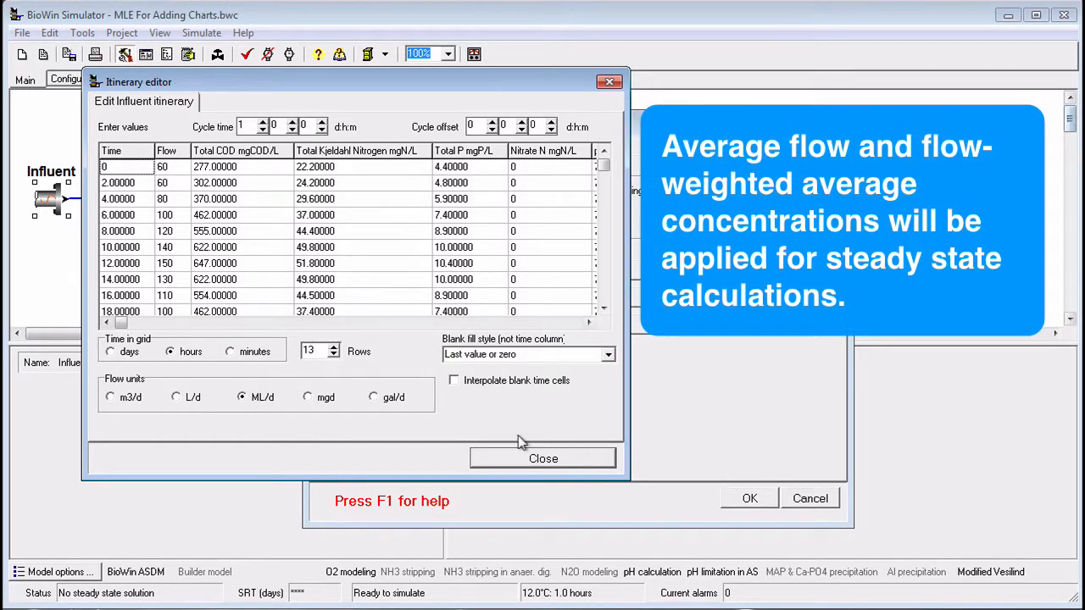
click(543, 458)
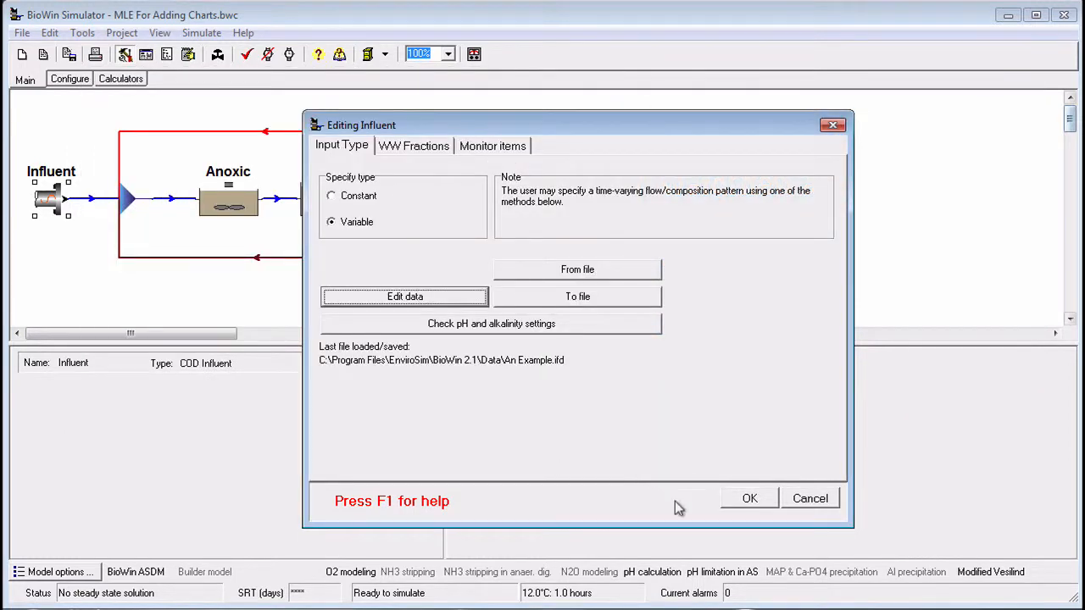
click(749, 498)
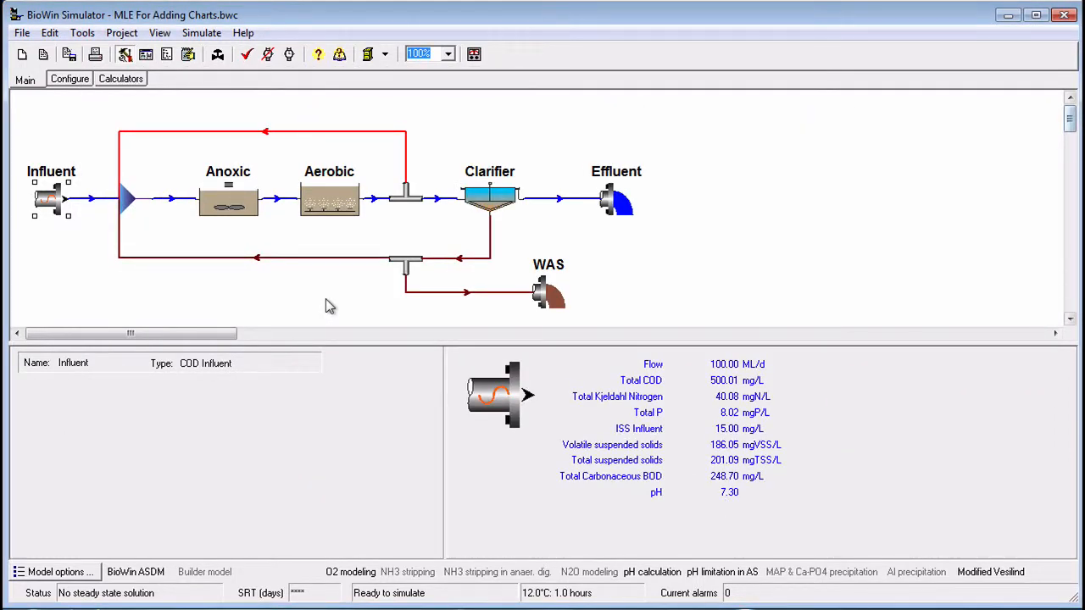
Review the Aerobic reactor's summary values and aeration operation settings
click(329, 201)
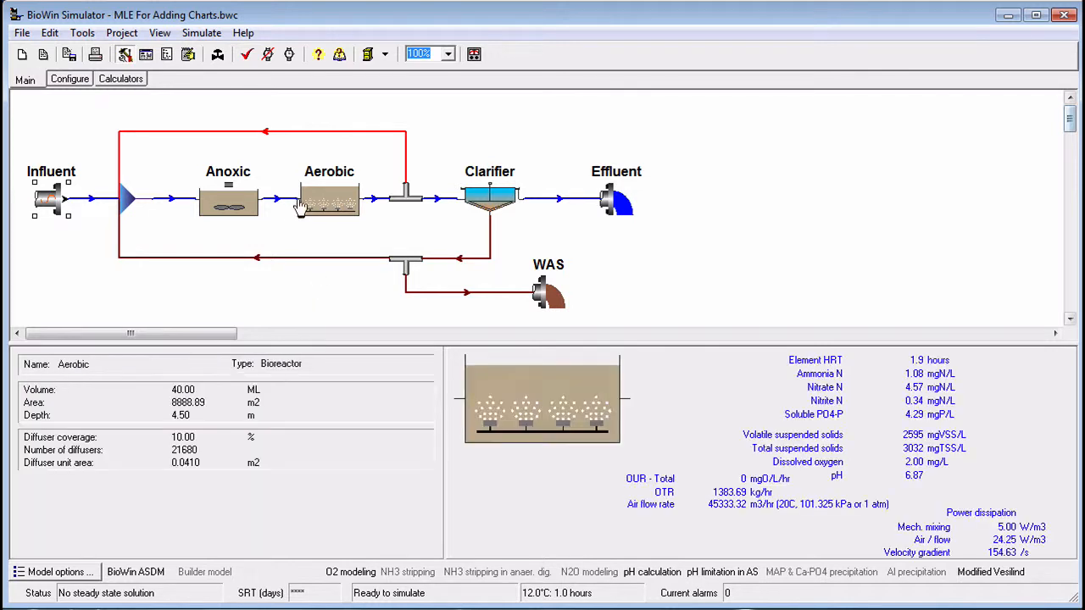
double_click(329, 201)
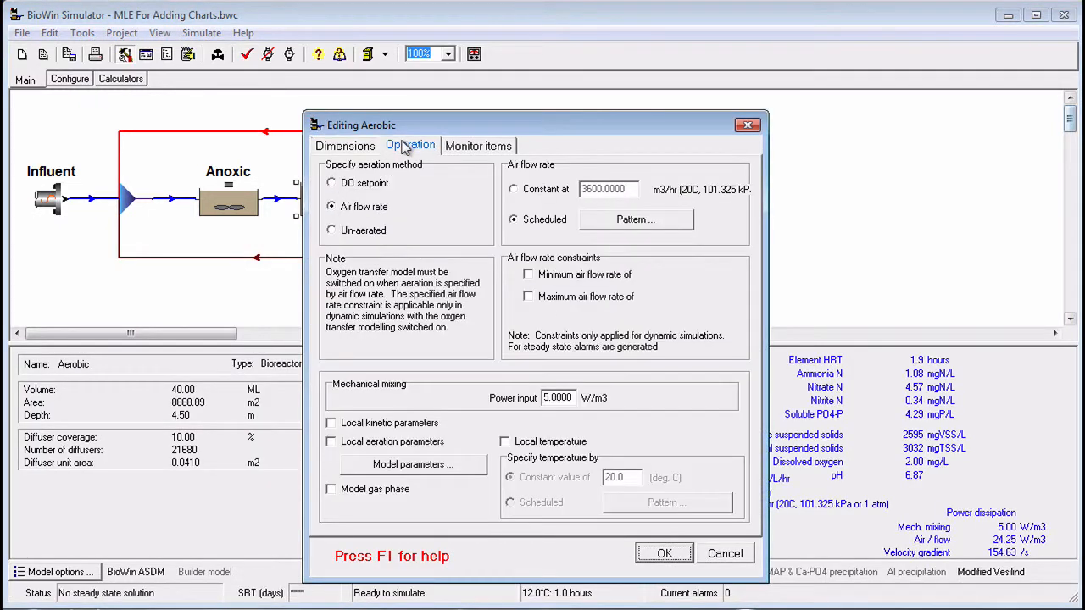
click(635, 220)
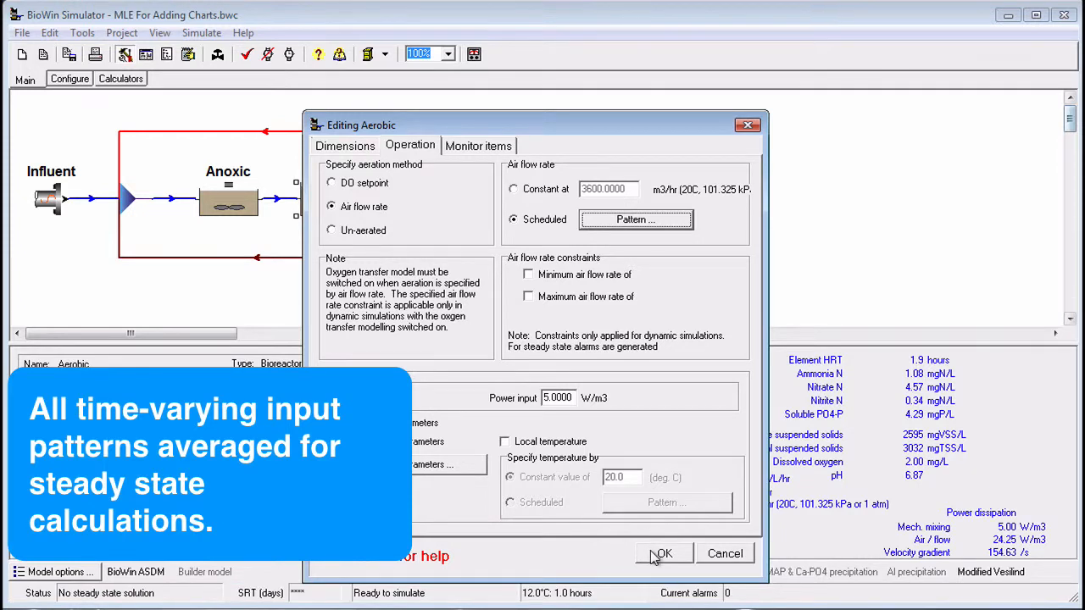
click(663, 553)
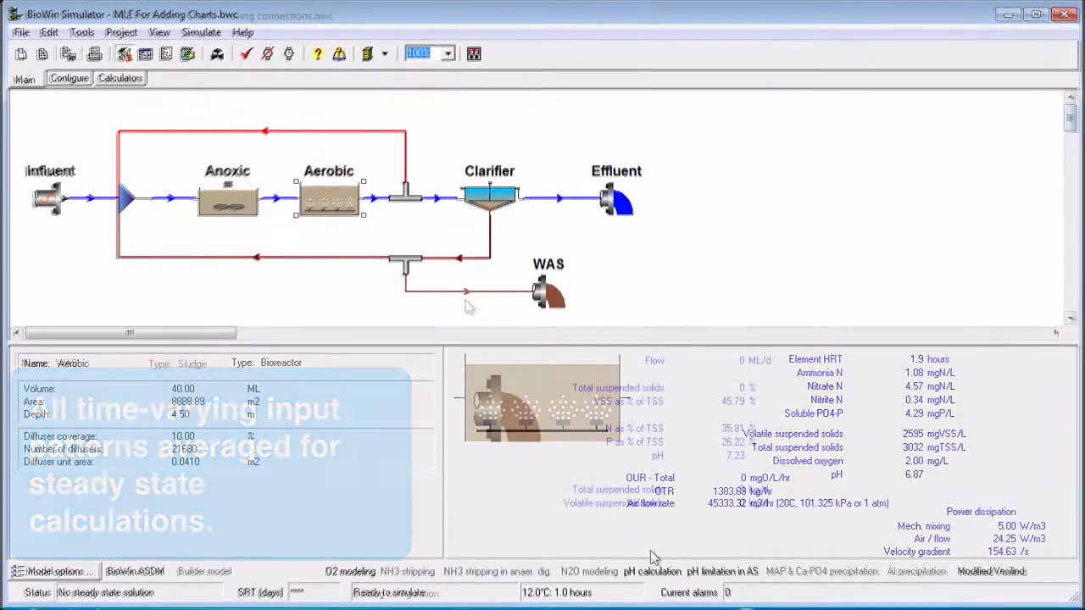
click(548, 293)
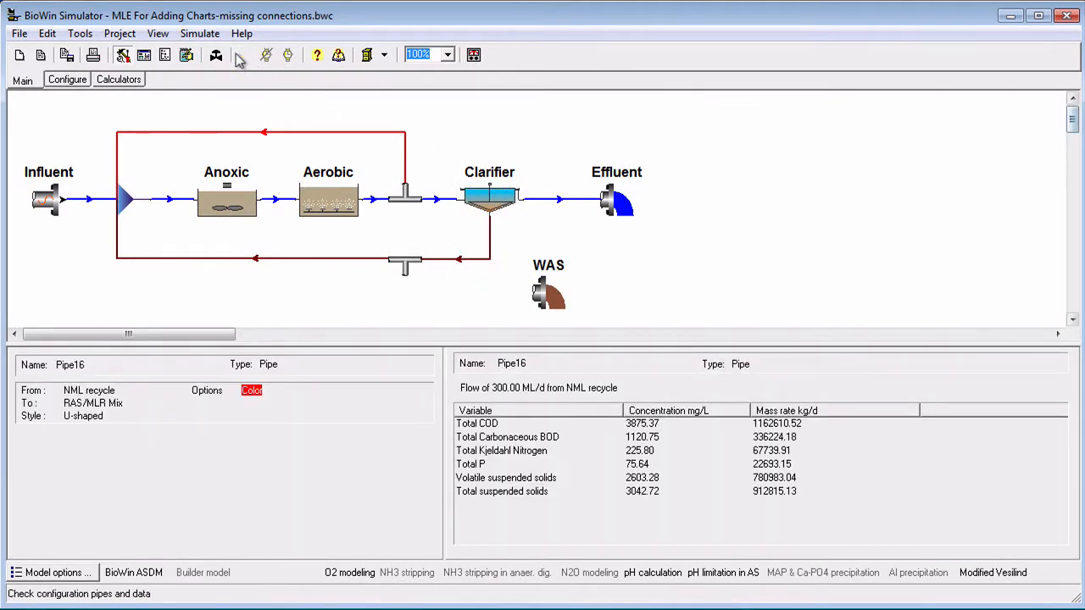
Run the simulation data check and review the RAS/MLR Mix element's settings
click(243, 54)
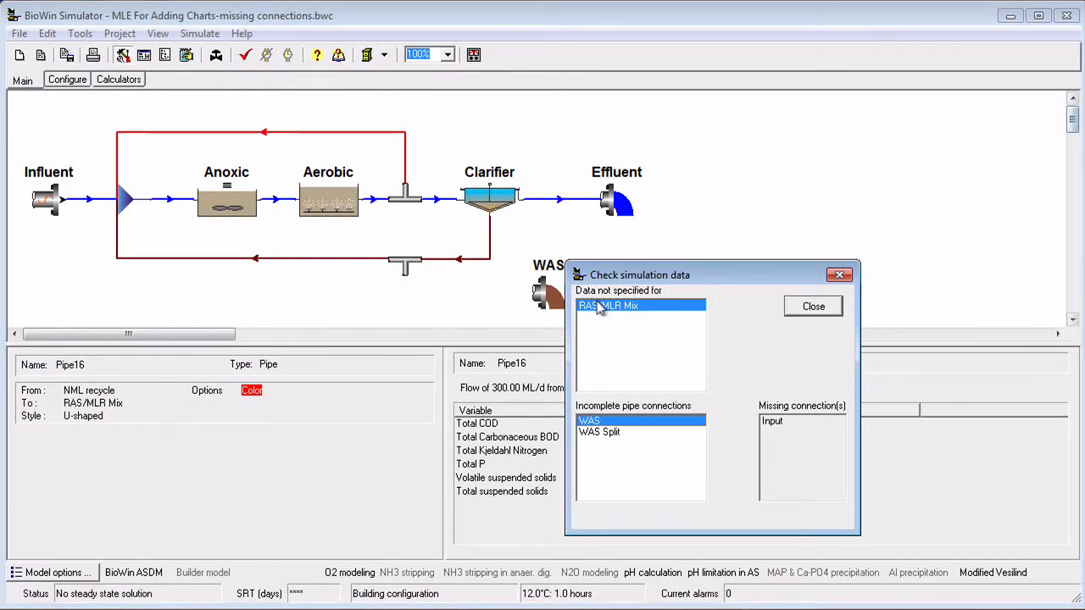
double_click(608, 305)
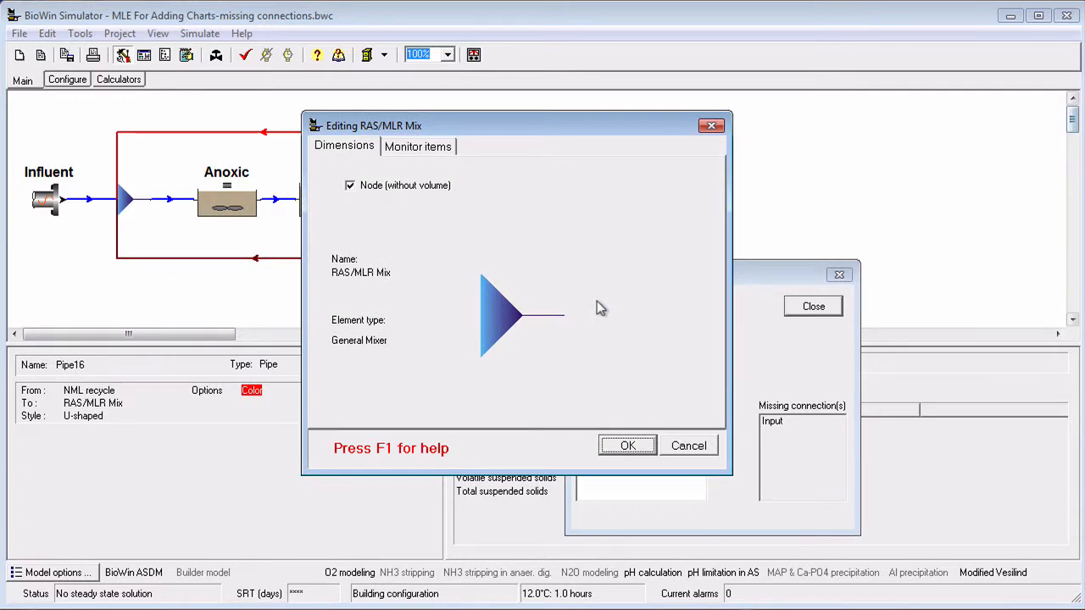
mouse_move(627, 445)
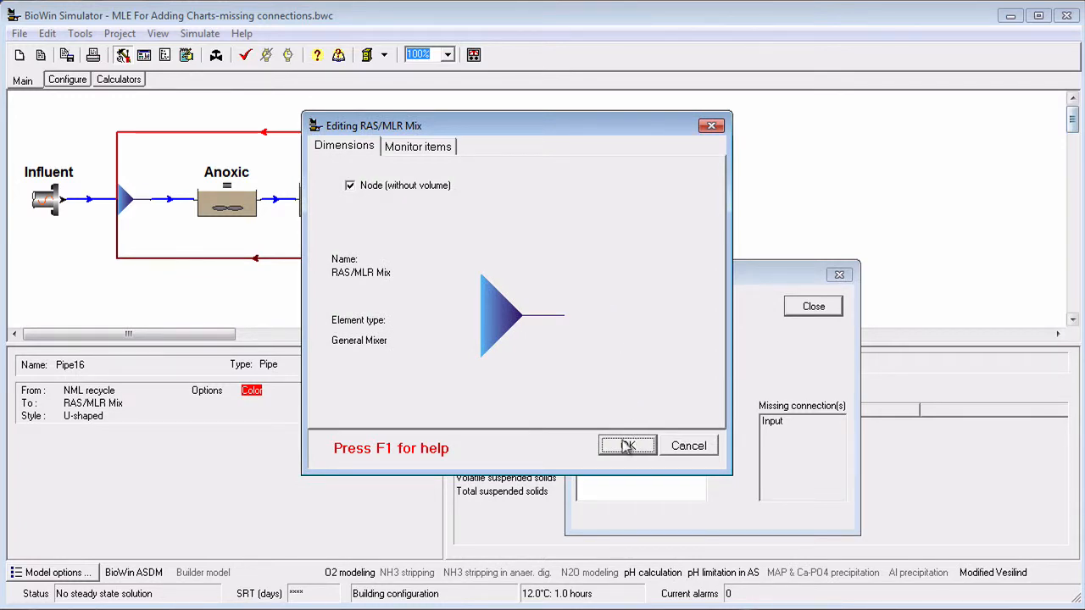
click(627, 445)
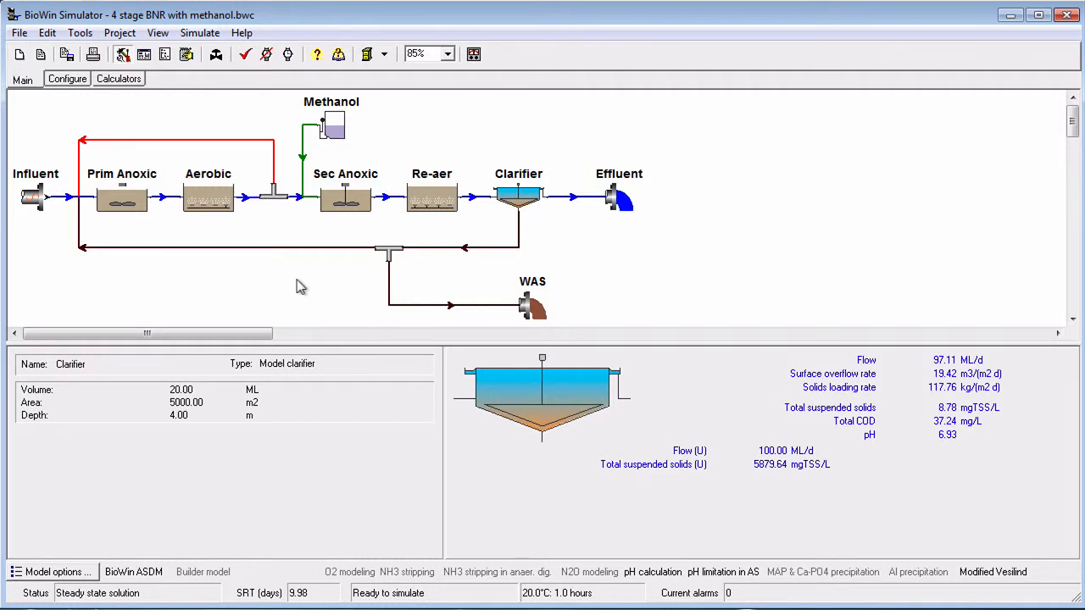
mouse_move(250, 256)
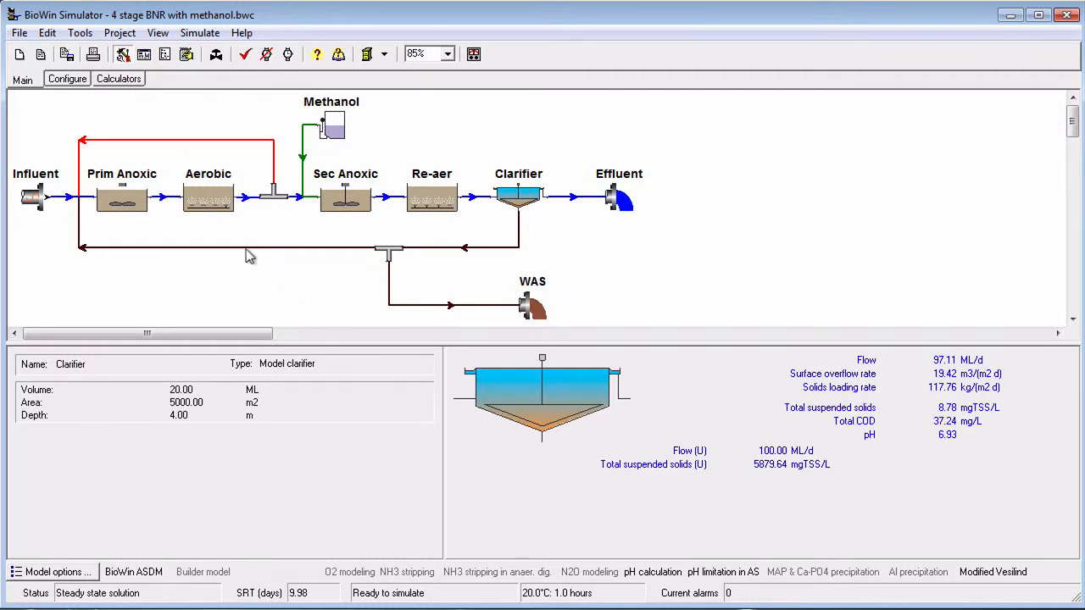
Run steady-state analysis starting from seed values and acknowledge the solution found
click(244, 54)
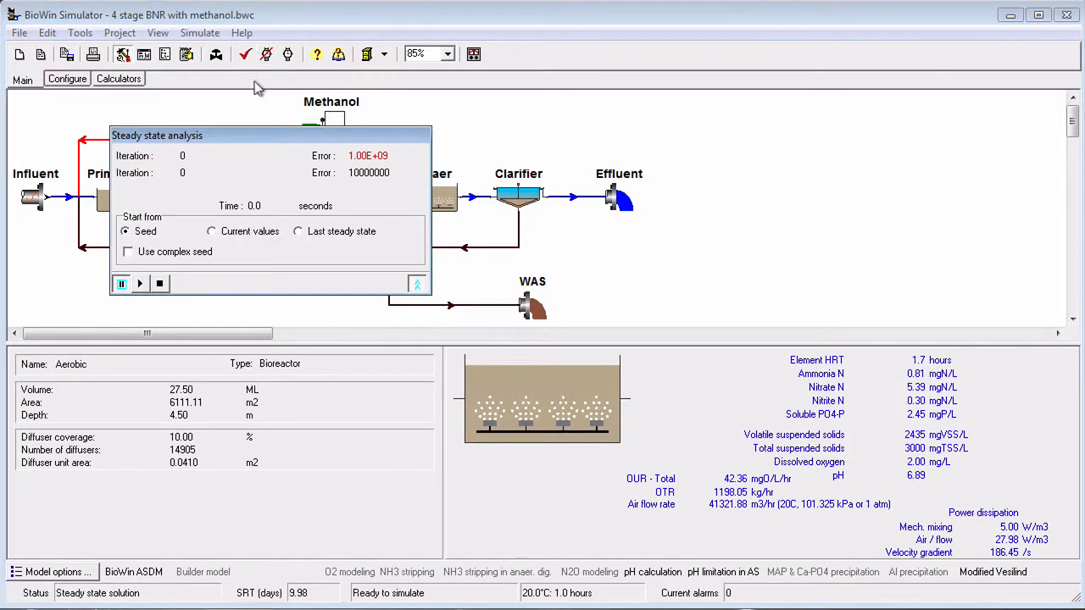
mouse_move(239, 268)
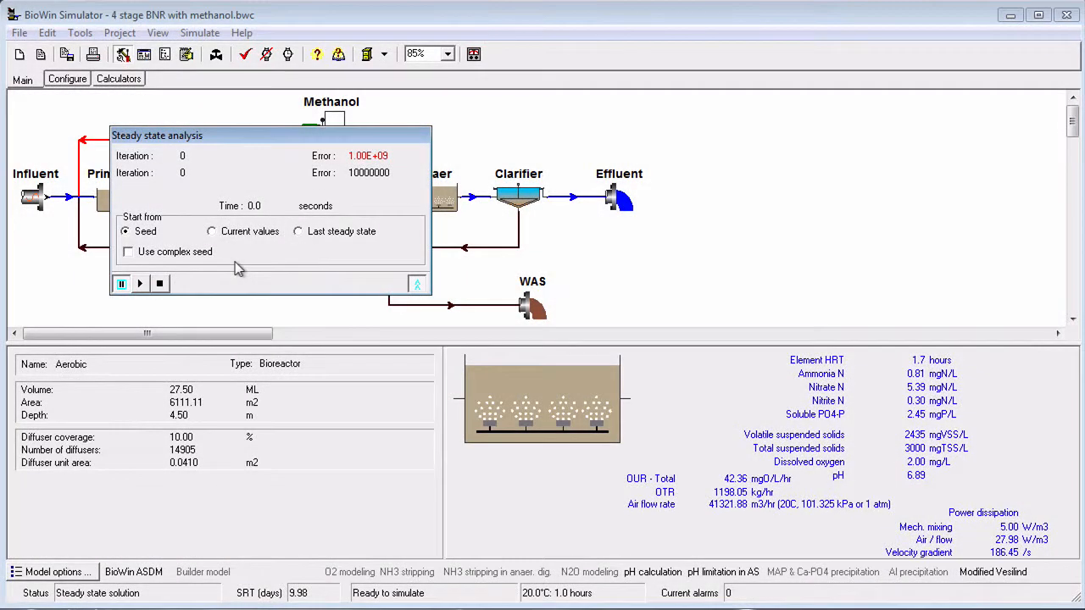
click(331, 119)
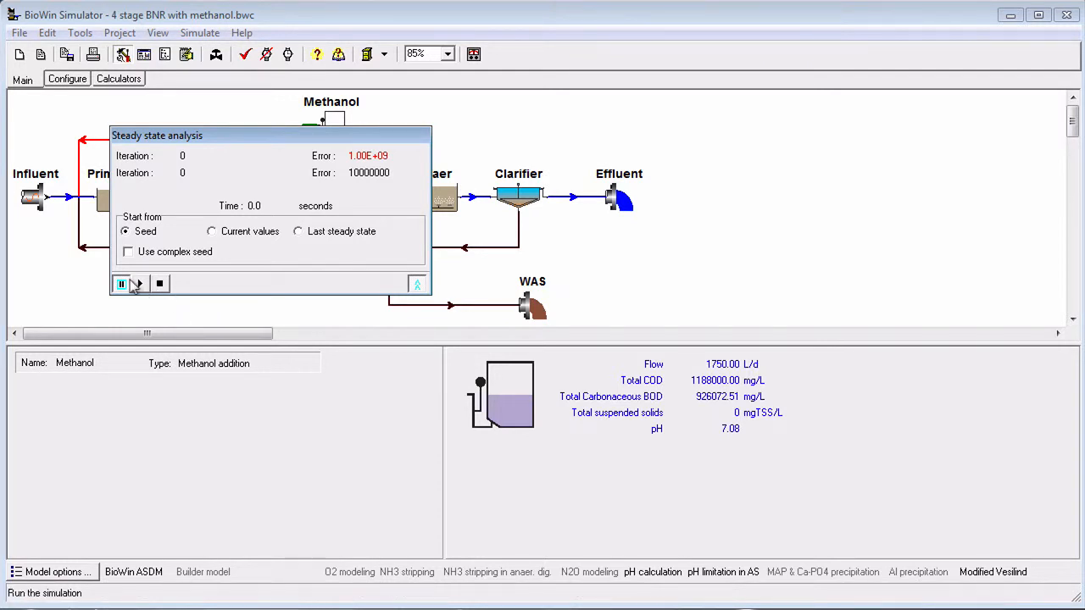
click(138, 284)
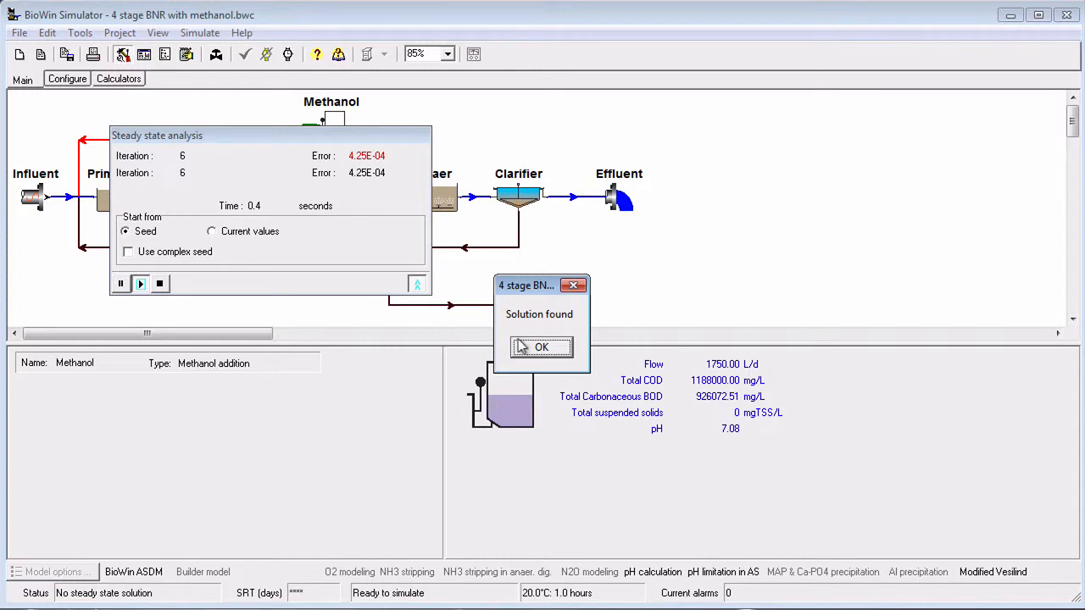
click(541, 347)
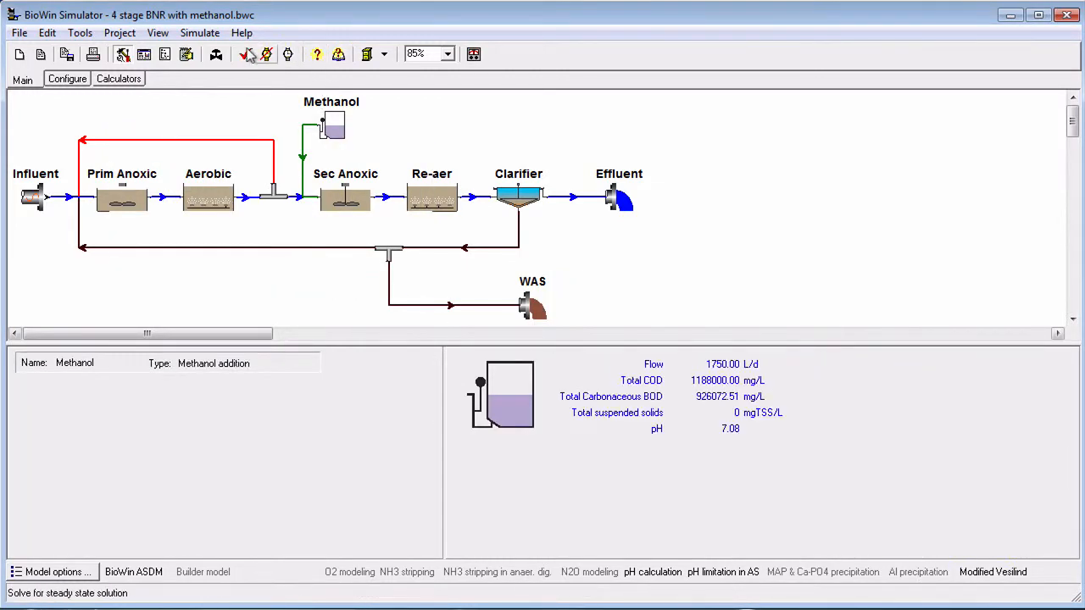
click(245, 54)
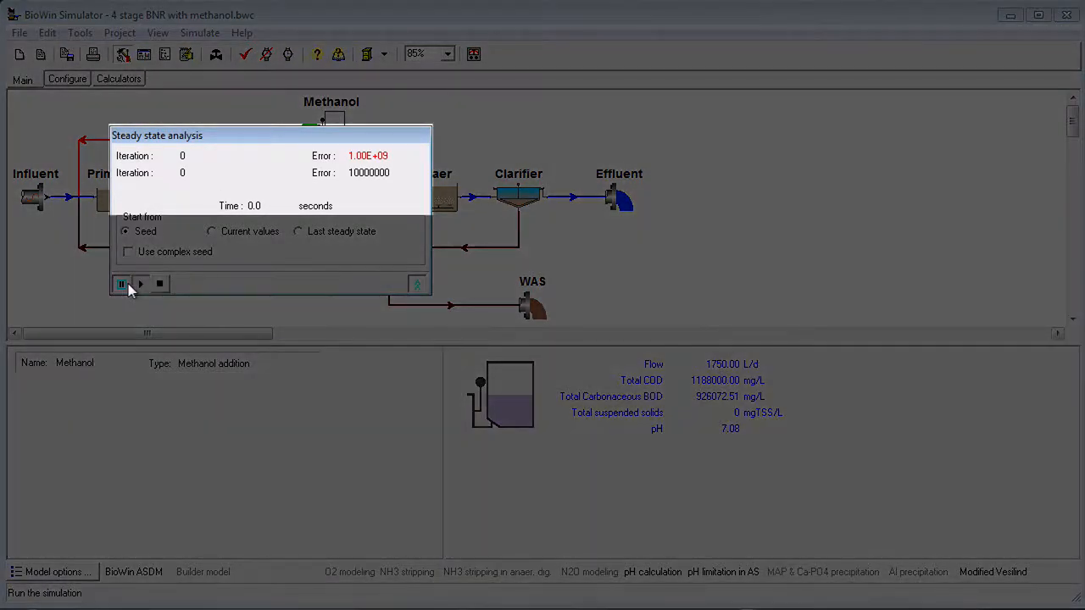
Re-run the steady-state solve with Use complex seed enabled
click(121, 283)
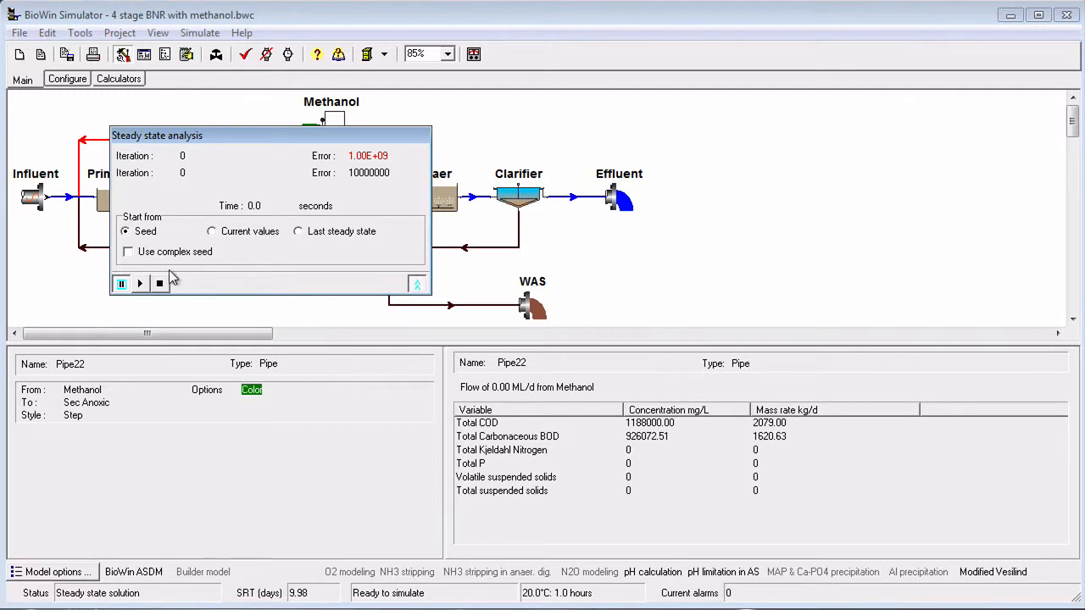
click(127, 251)
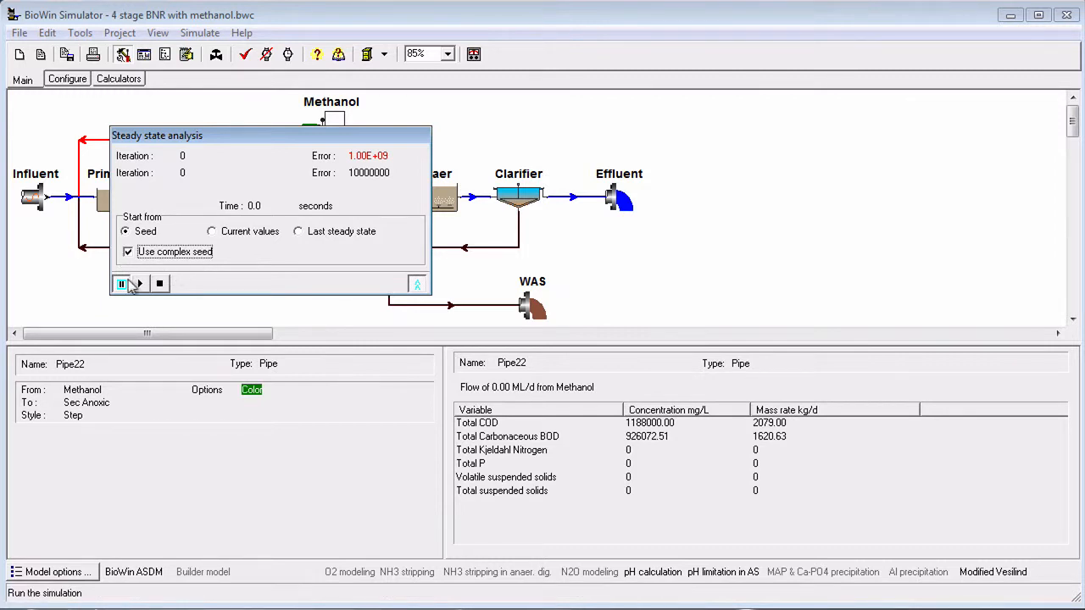
click(139, 284)
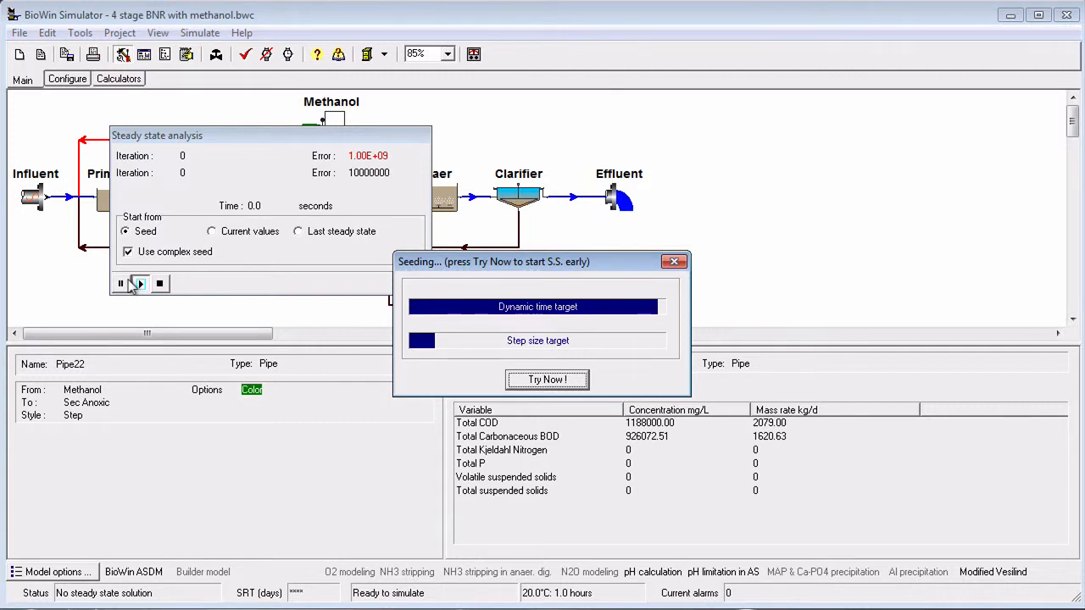
click(547, 379)
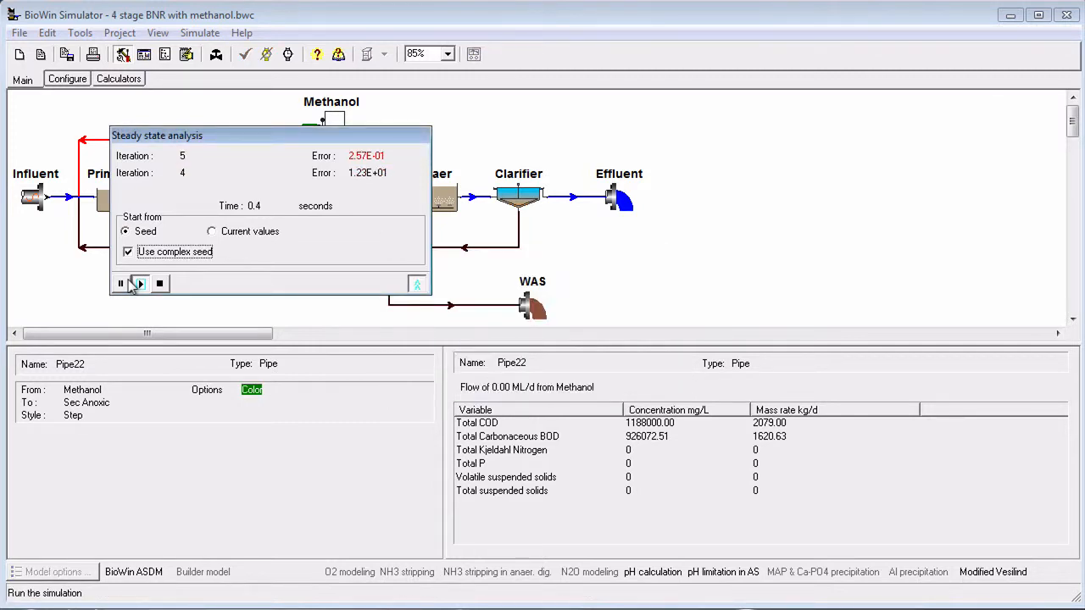
click(139, 283)
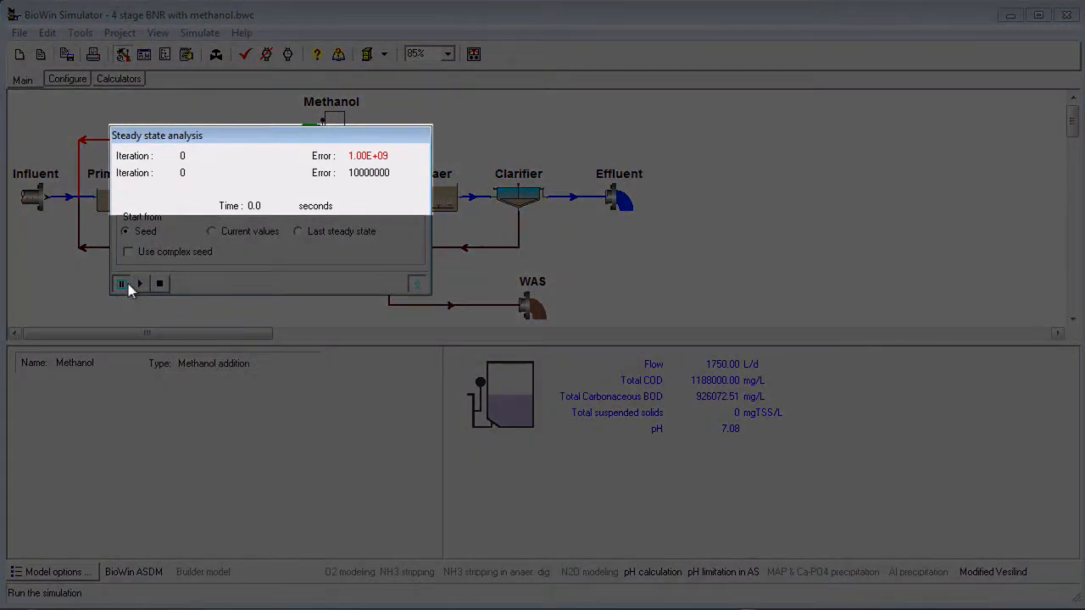
click(120, 283)
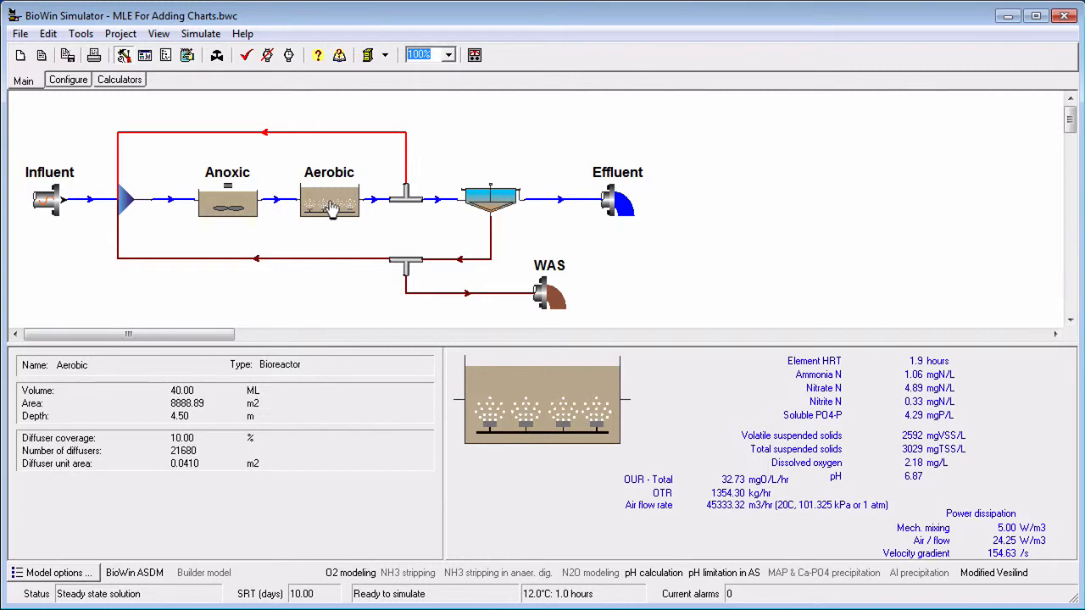
Open Current Project Options on the Numerical parameters tab
click(278, 199)
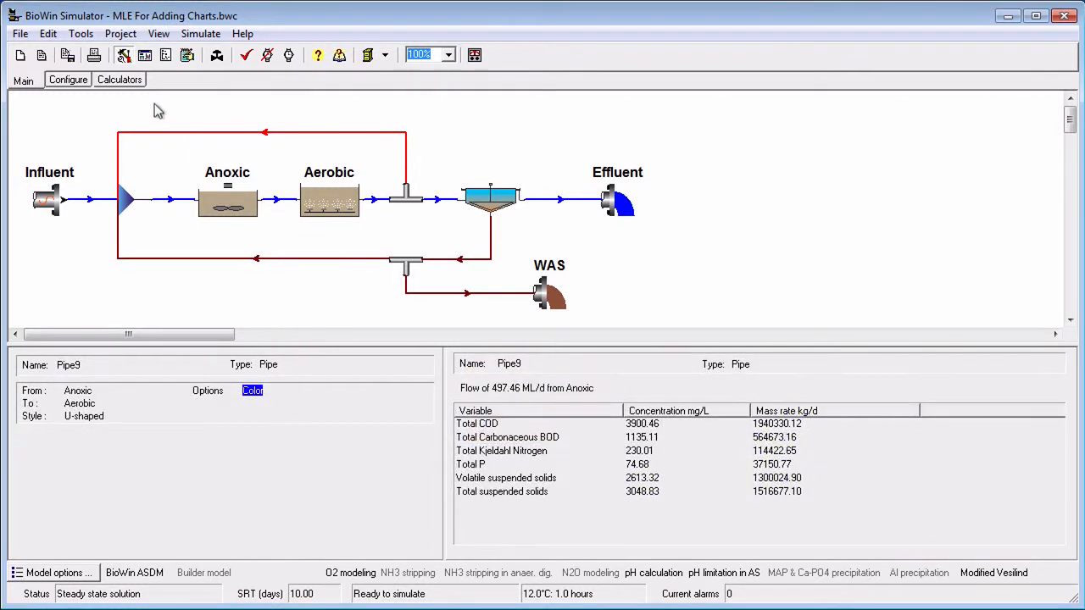
click(121, 33)
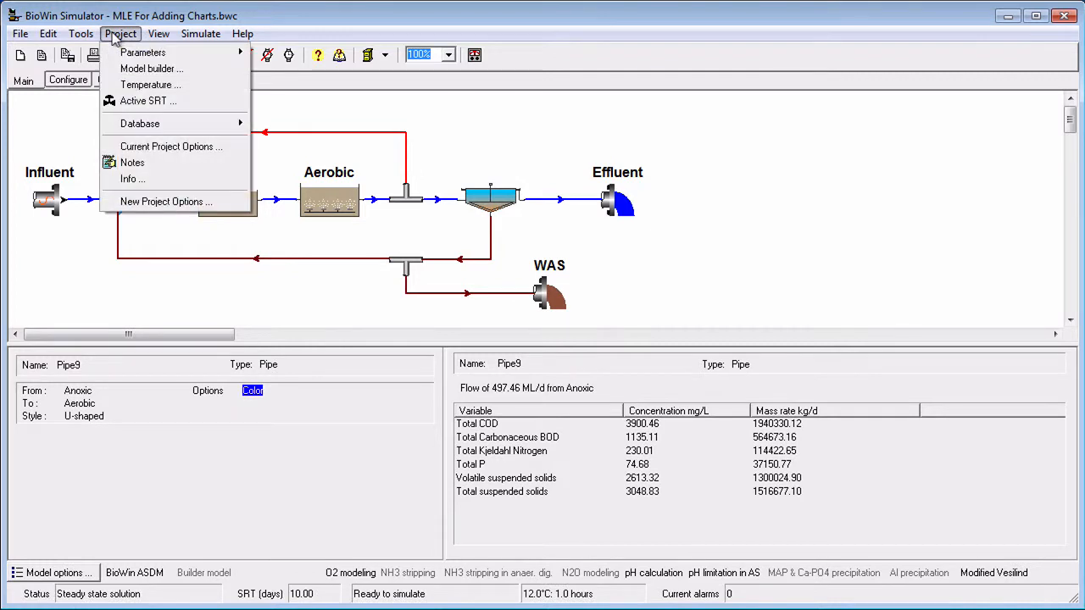
mouse_move(172, 146)
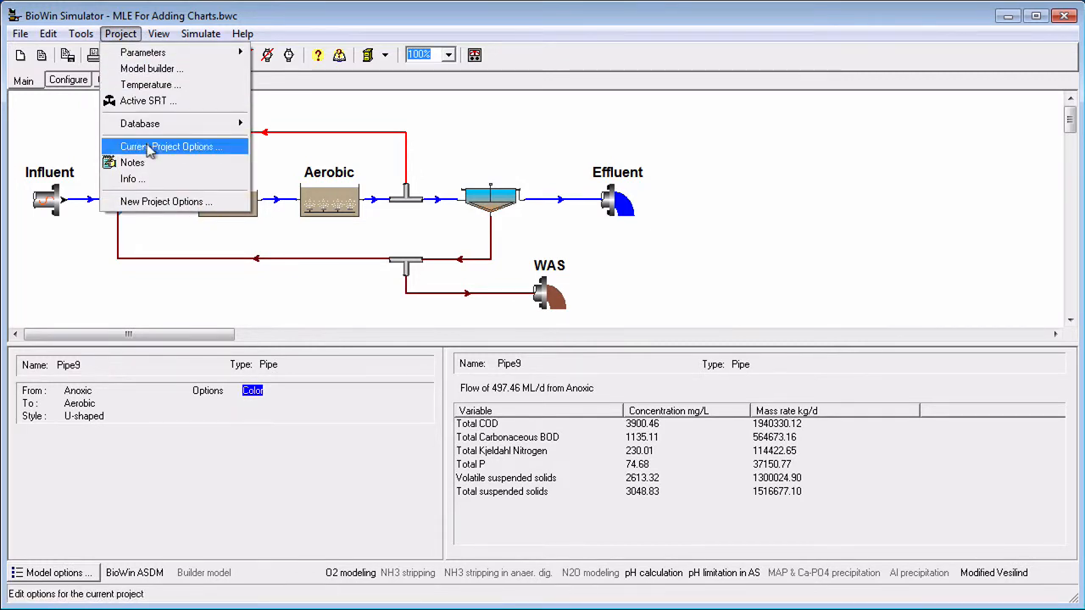
click(169, 146)
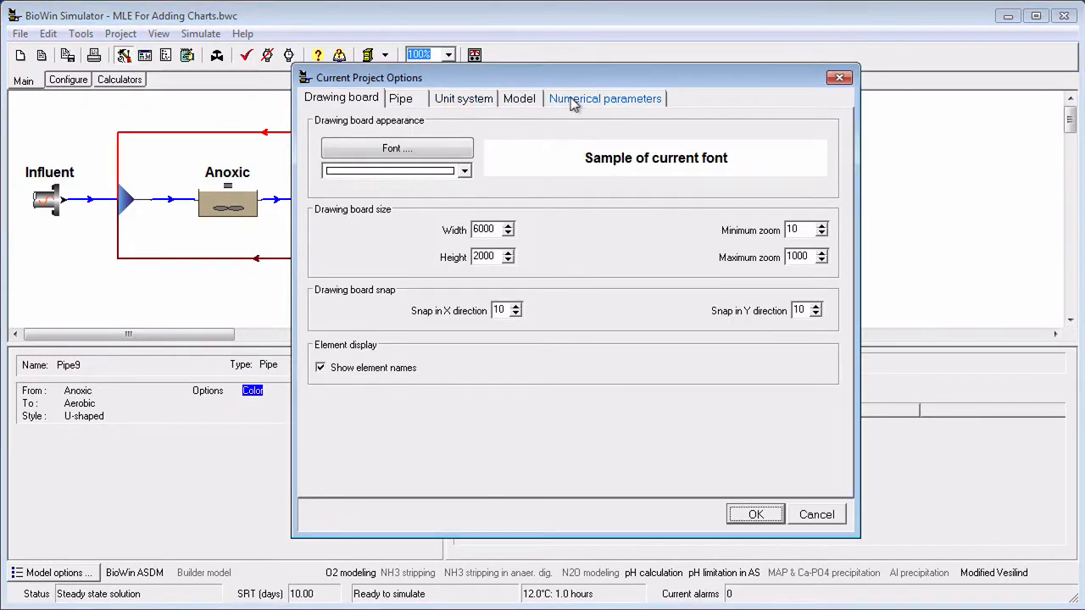
click(604, 98)
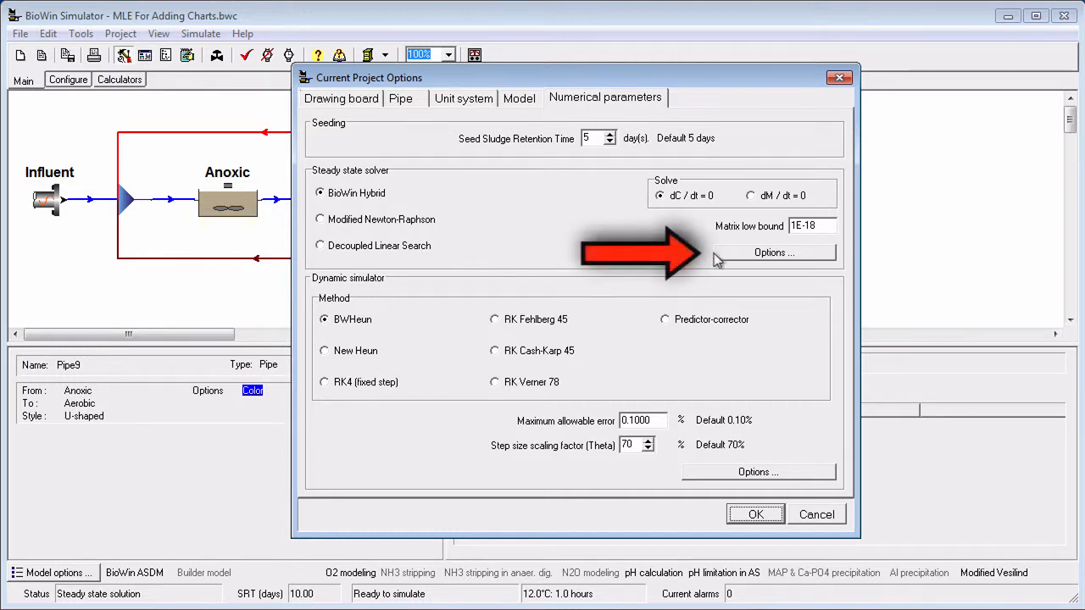
Reset the steady-state solver to normal defaults, then open the BioWin Album results tables
click(773, 252)
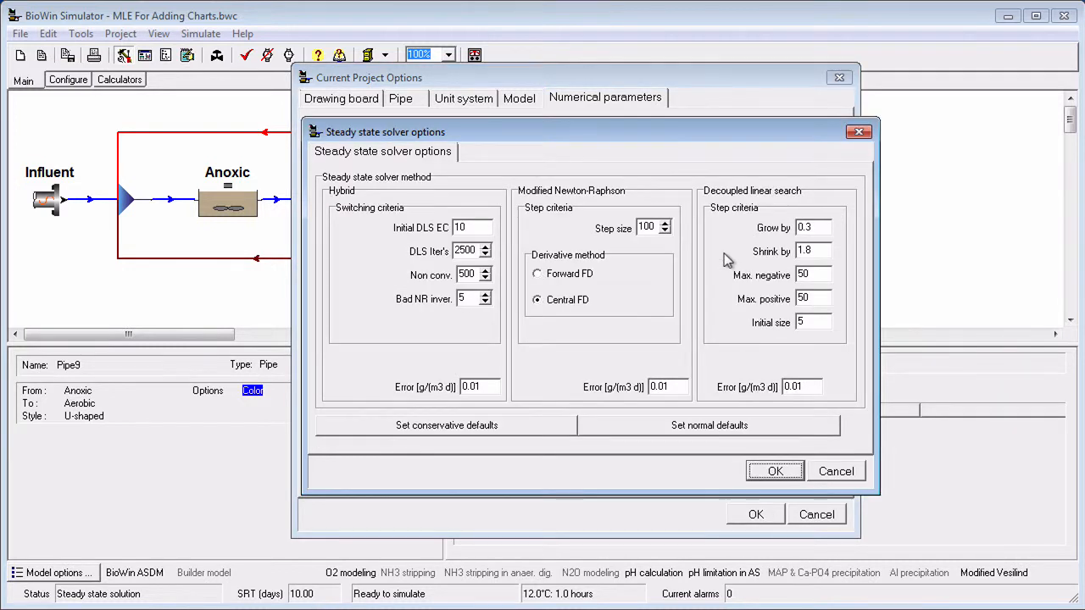
mouse_move(582, 359)
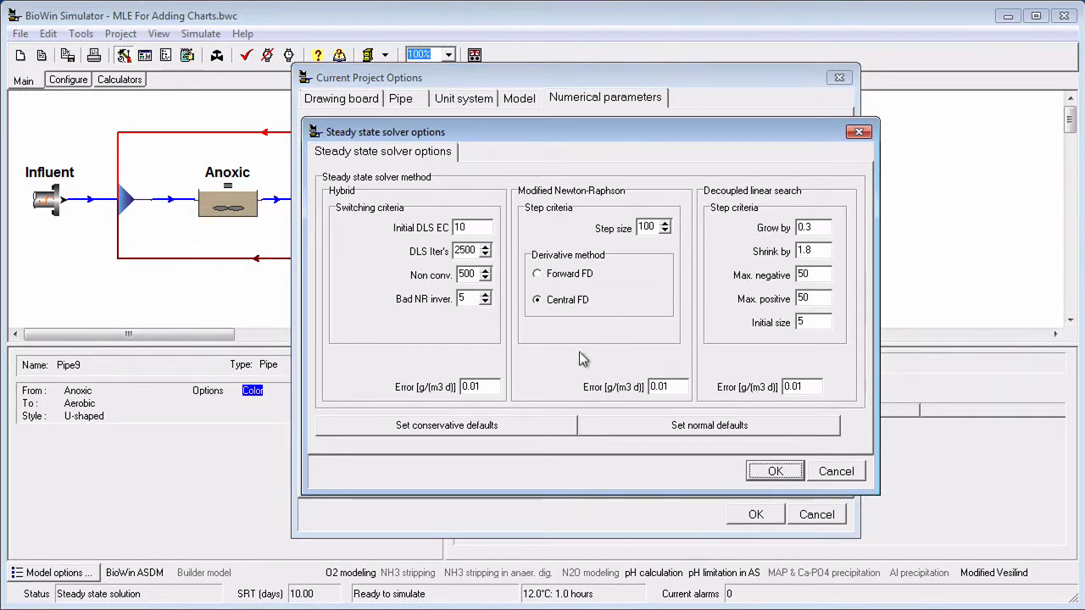
mouse_move(532, 447)
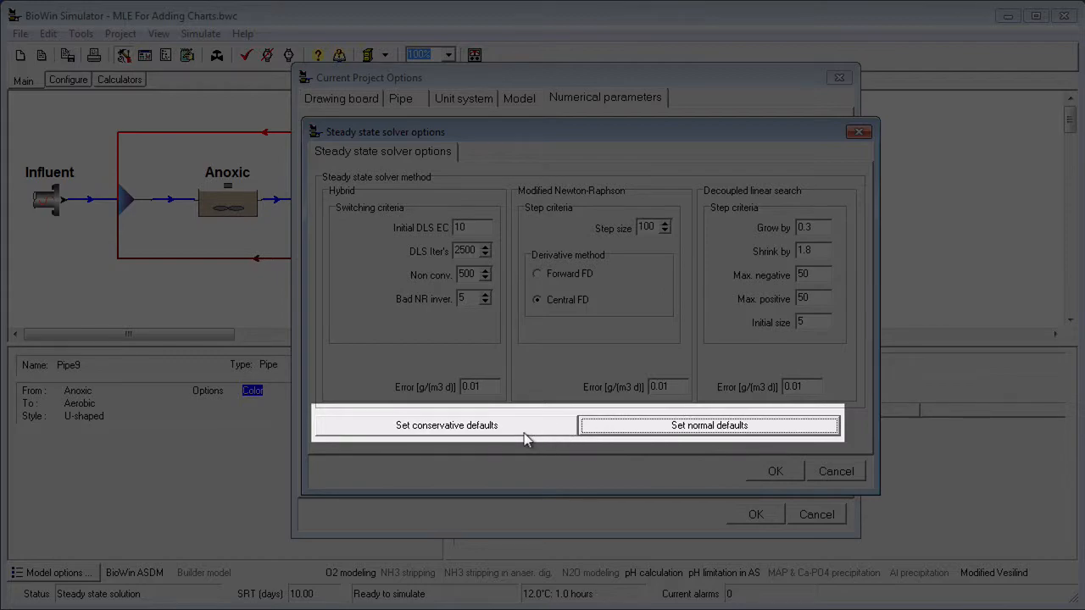
click(447, 425)
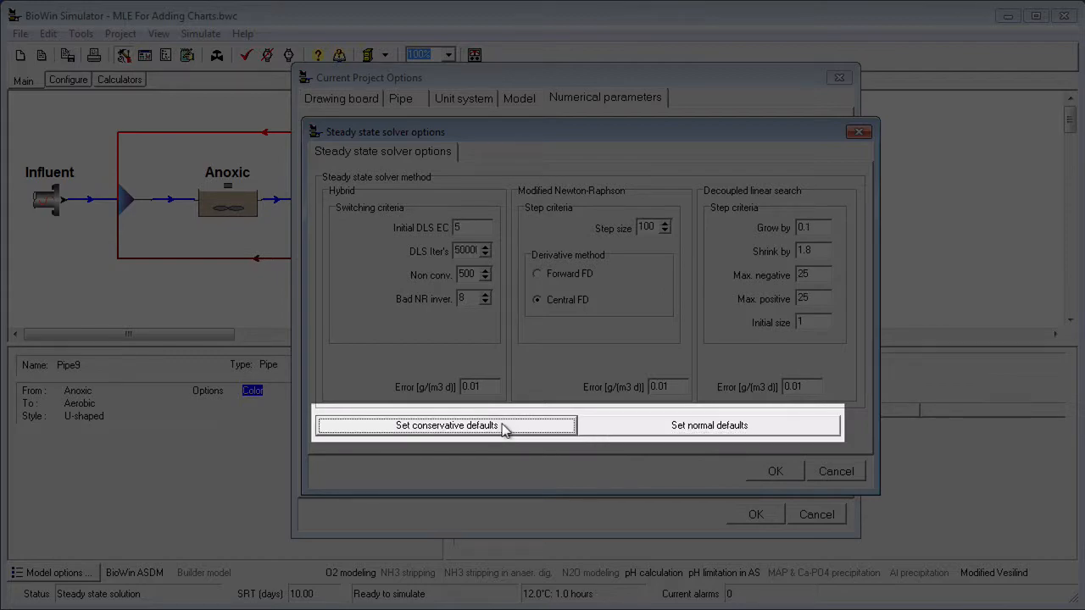
click(708, 426)
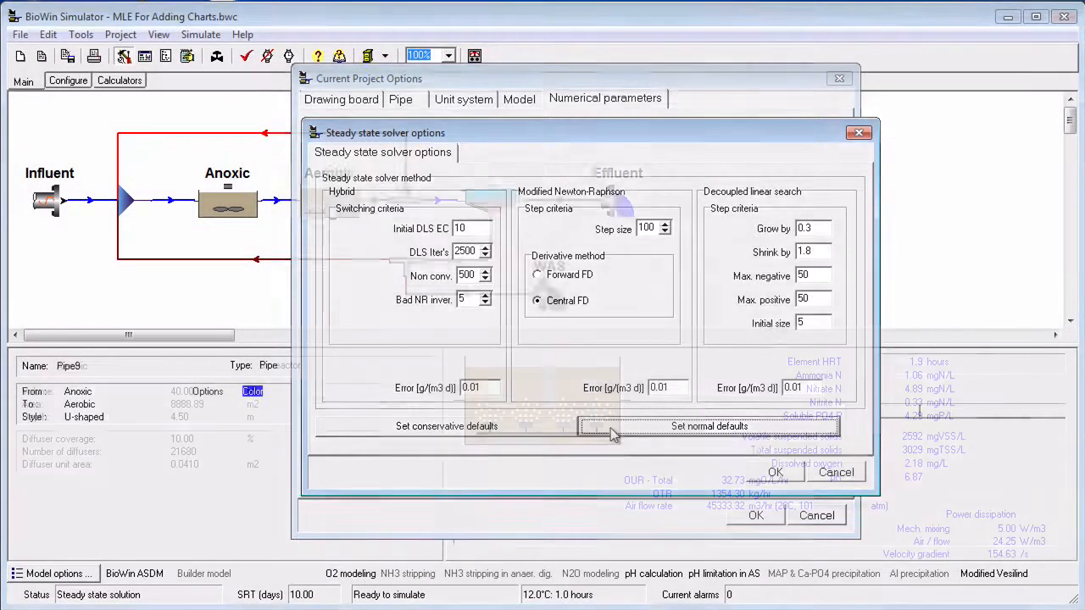
click(774, 472)
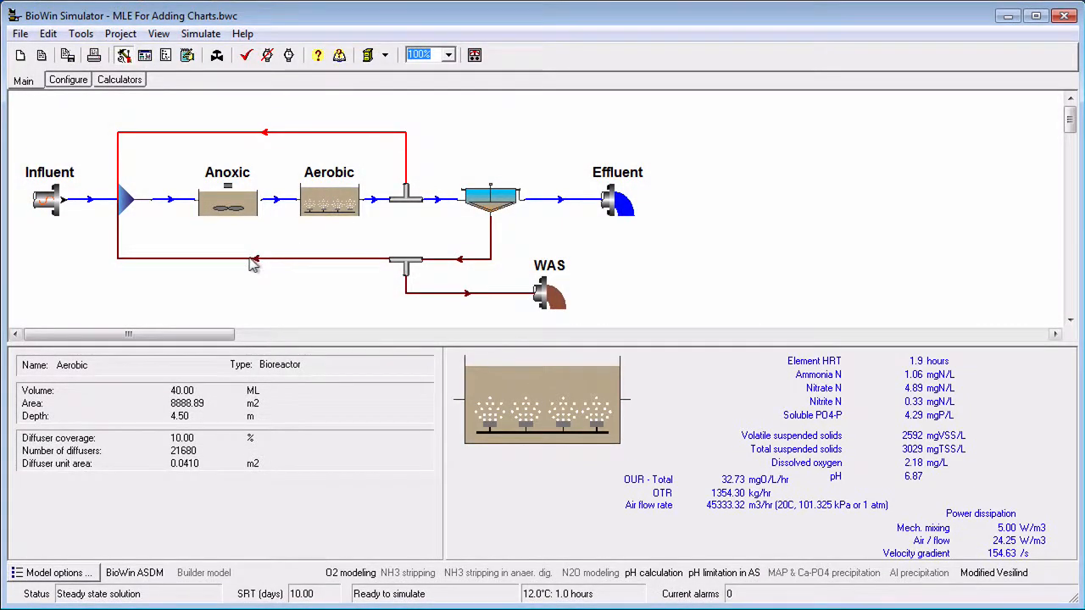
click(254, 258)
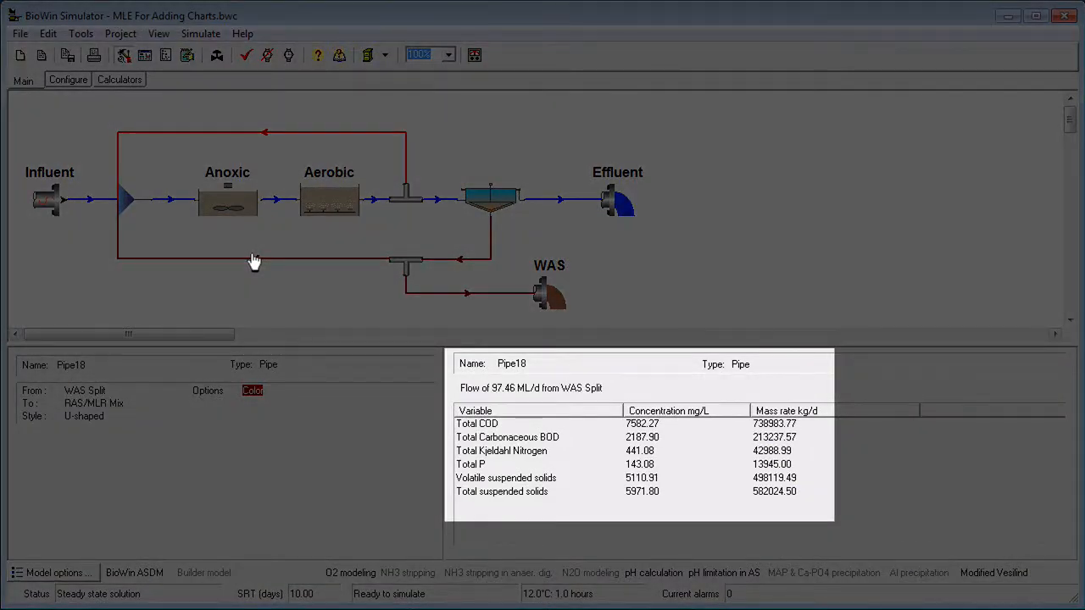
click(293, 201)
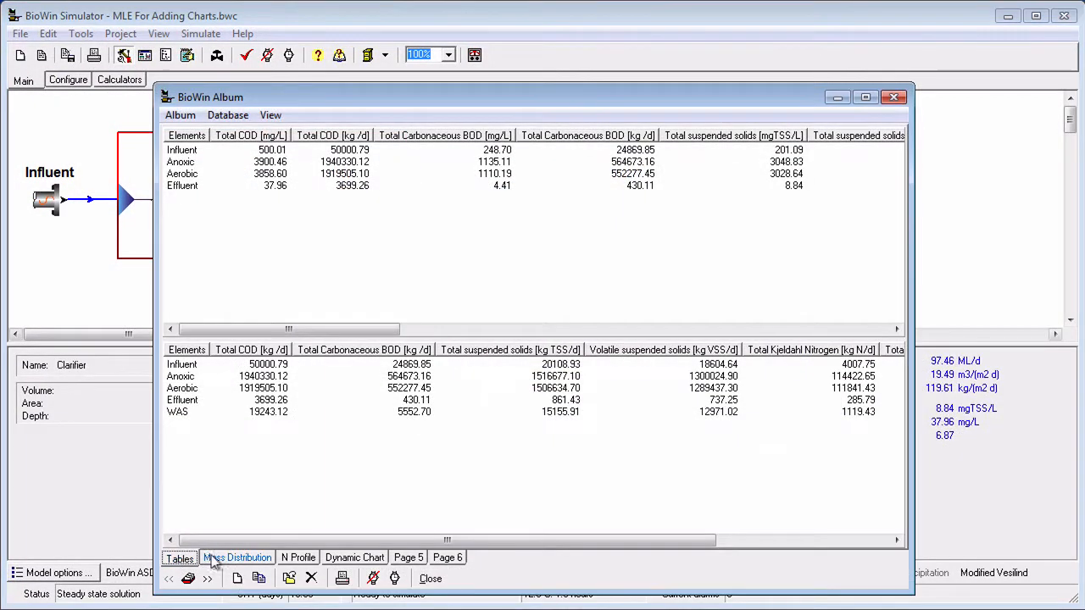
Show the Process Mass Distribution chart, then the Plant Nitrogen Profile chart
click(237, 557)
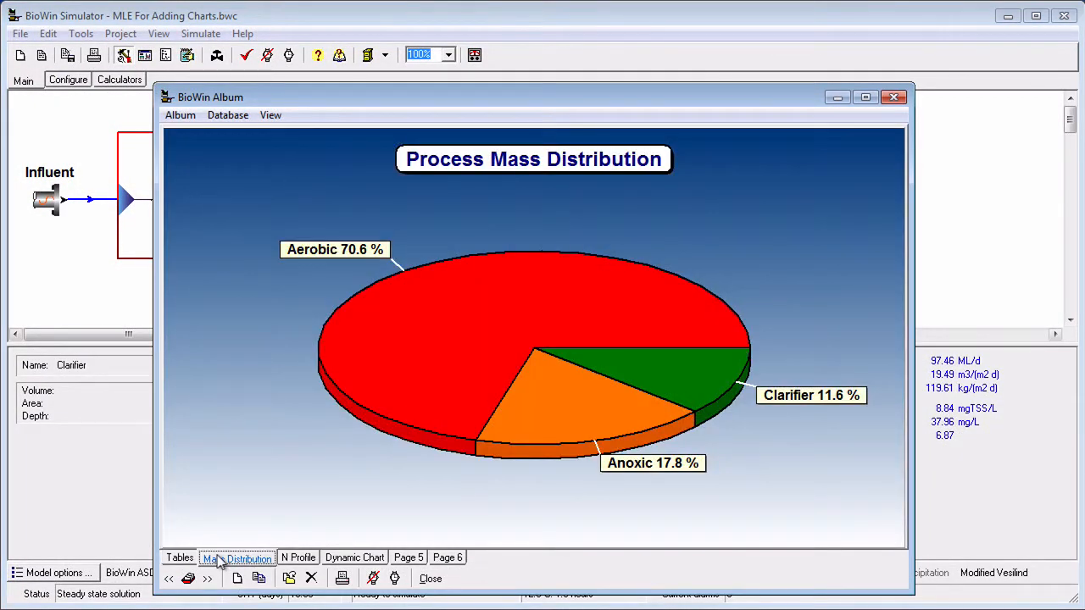
click(298, 557)
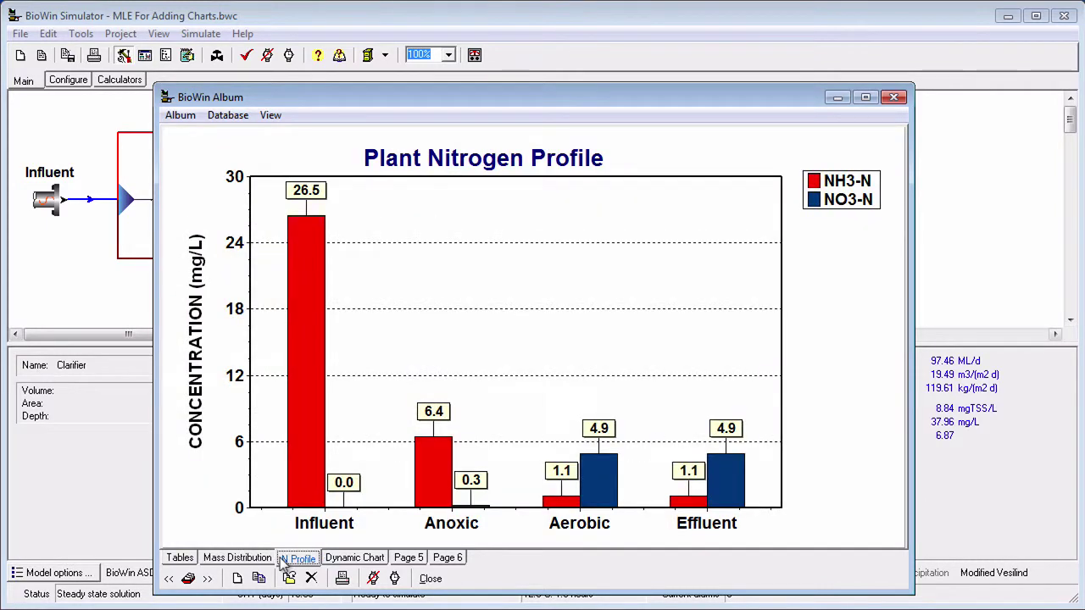